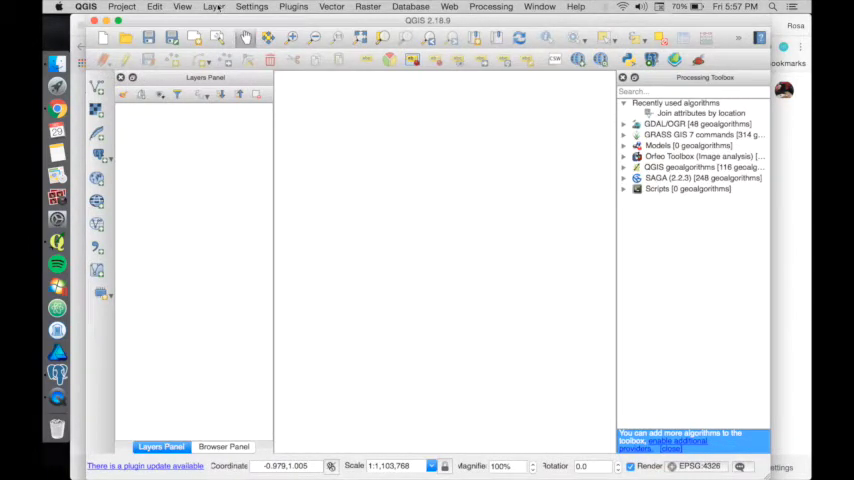
- Open the Add PostGIS Table(s) dialog from the Layer > Add Layer menu
click(213, 7)
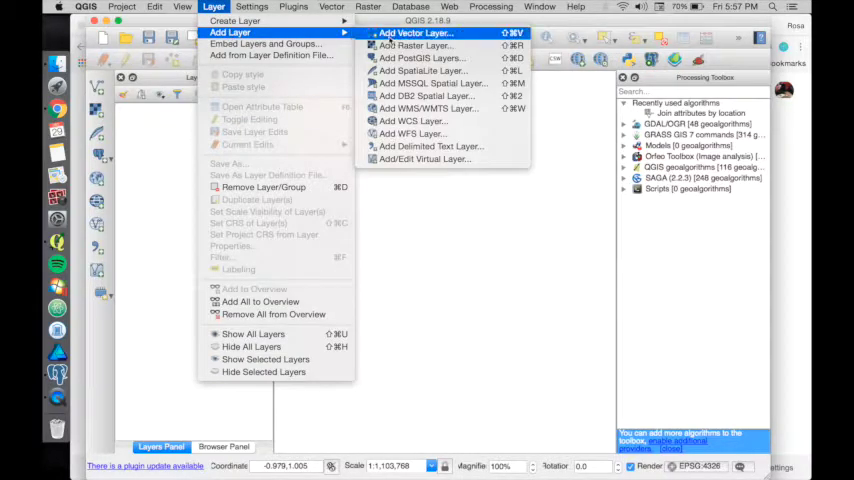
click(418, 57)
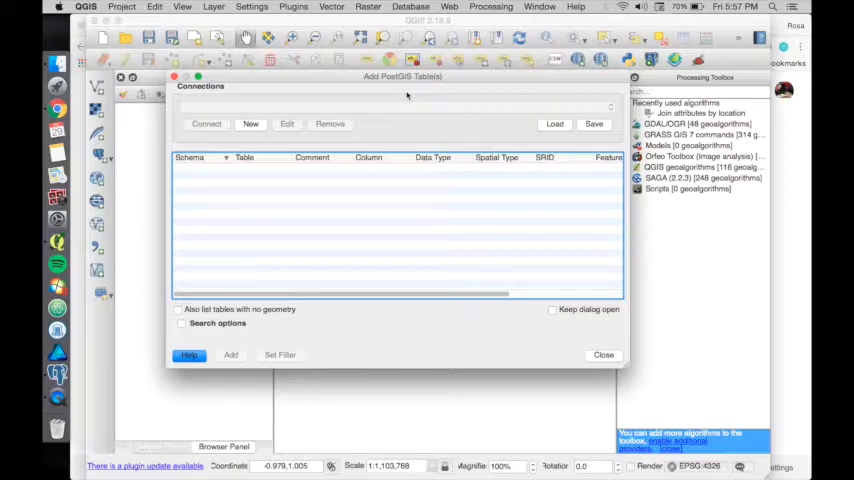
- Create a new PostGIS connection and enter 'employee' as its name
click(250, 123)
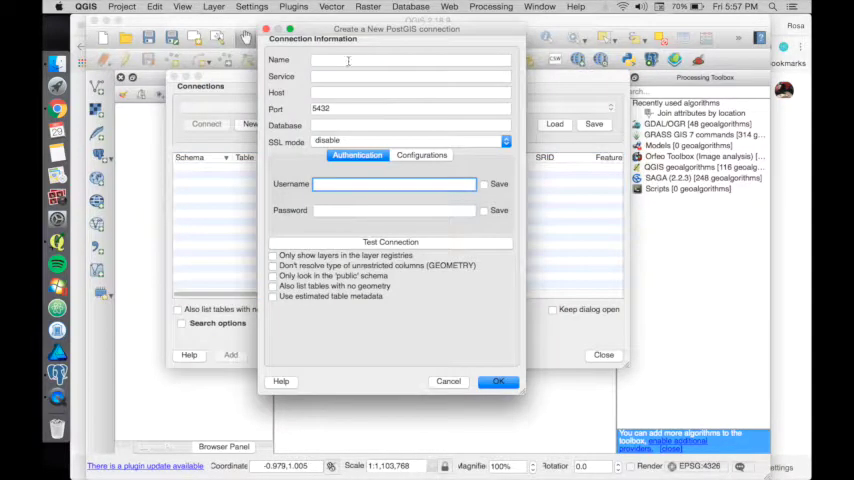
click(410, 60)
text(ani)
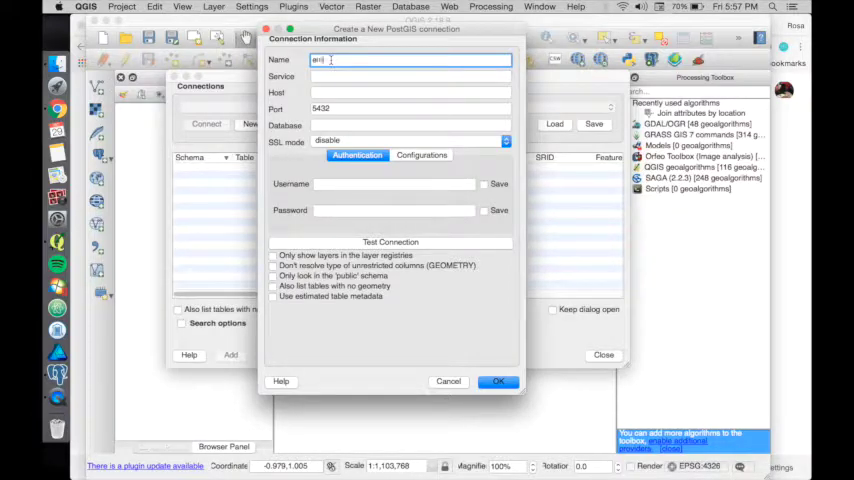
text(empl)
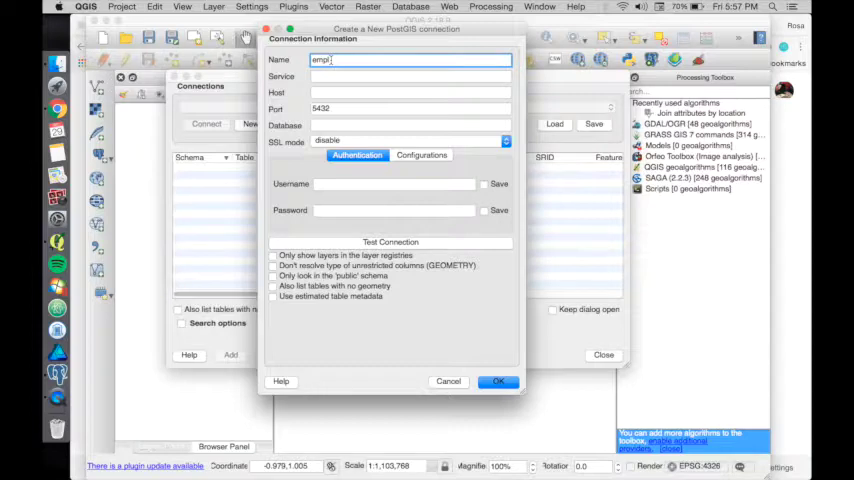
text(oyee)
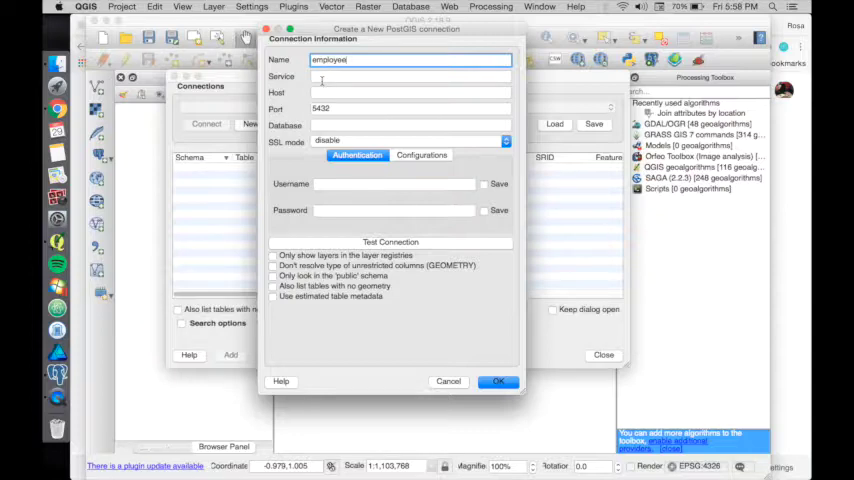
- Enter database postgres, username employee and password, test the connection successfully, and save it
click(410, 92)
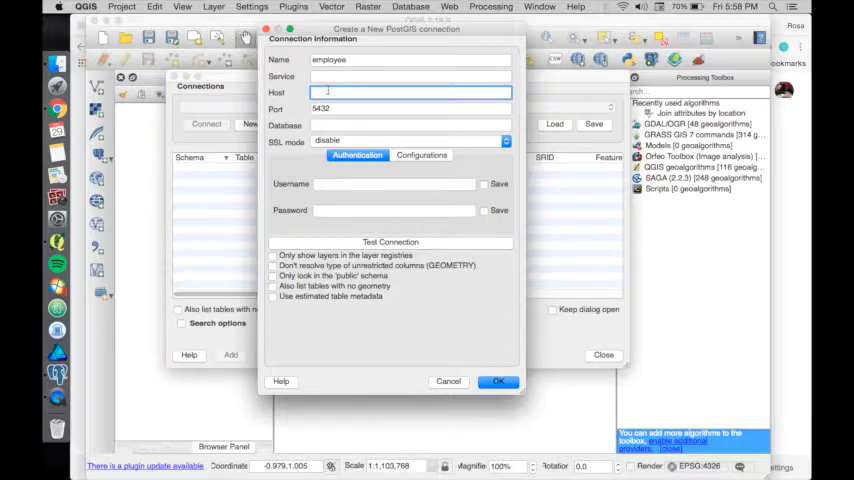
click(410, 125)
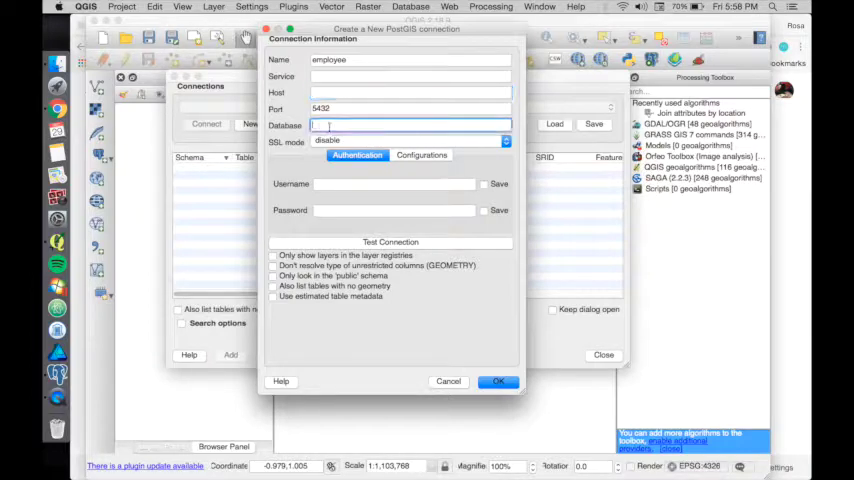
text(postgres)
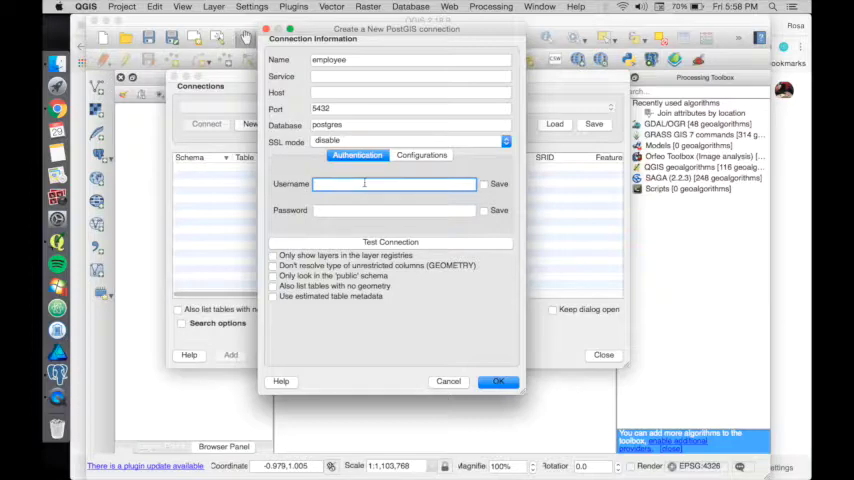
text(employee)
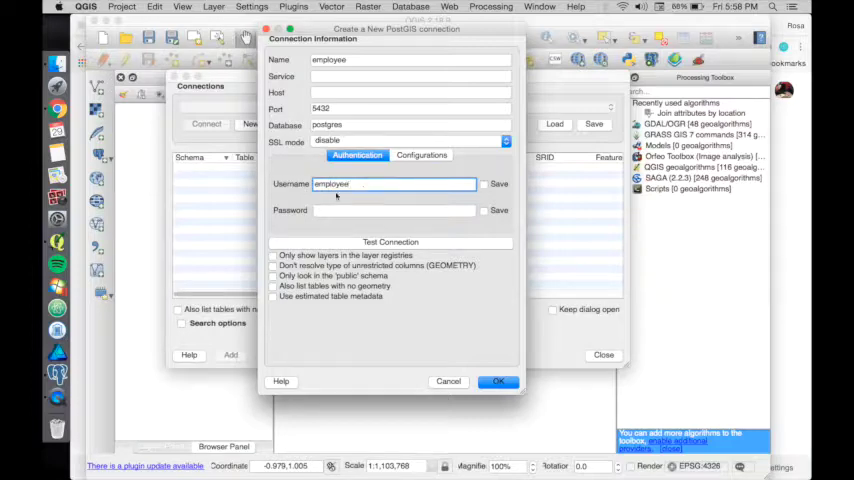
click(394, 210)
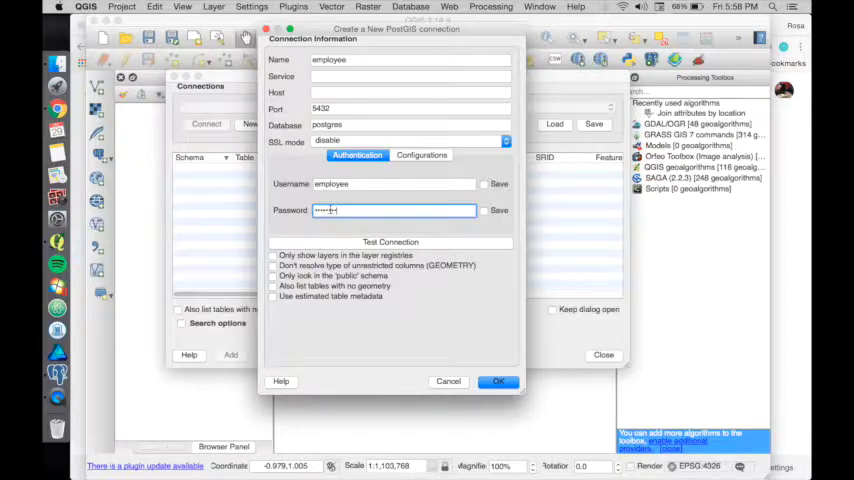
click(390, 242)
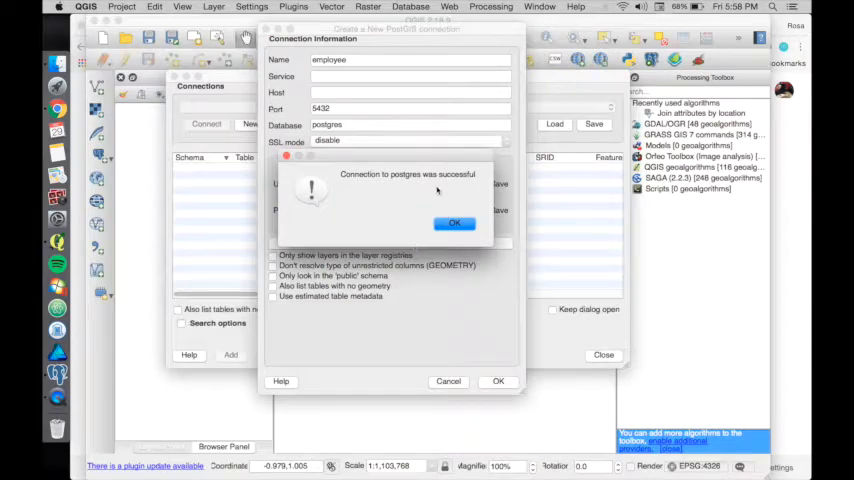
click(453, 222)
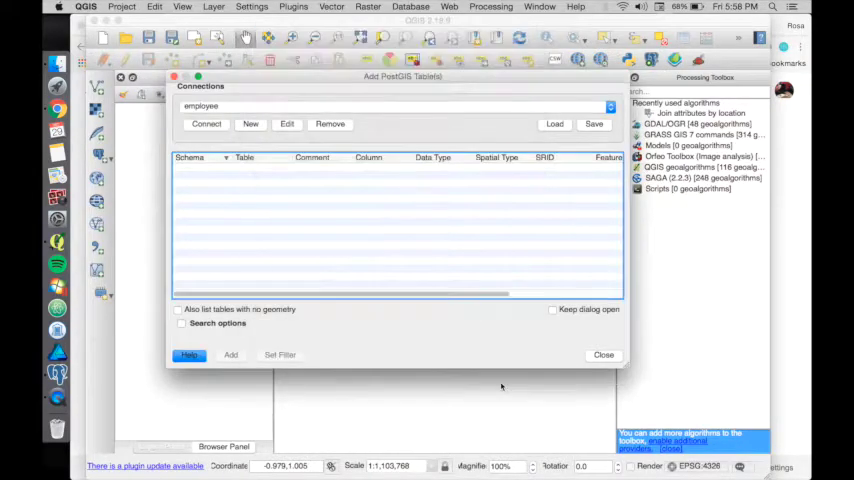
- Connect to the employee database and expand the public schema to show raster_columns
click(206, 123)
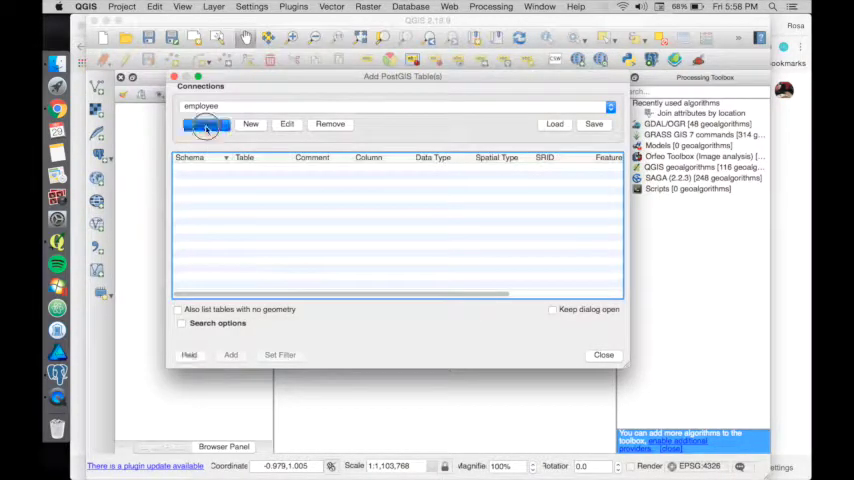
click(206, 123)
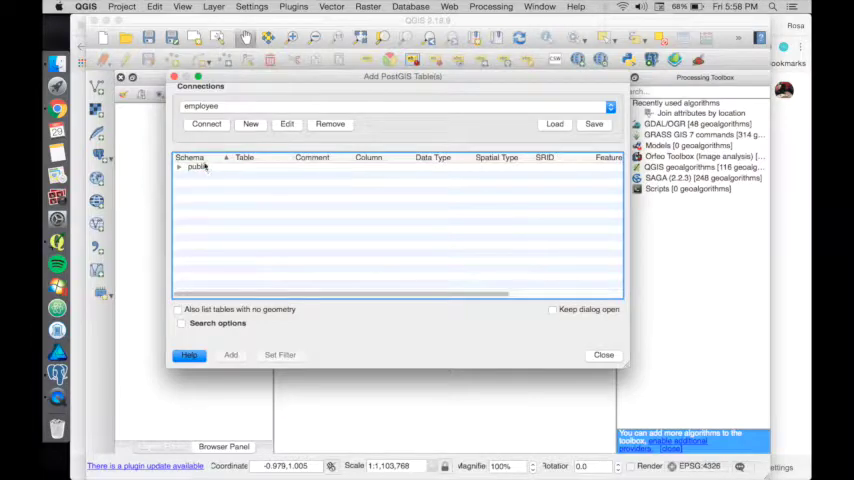
click(180, 167)
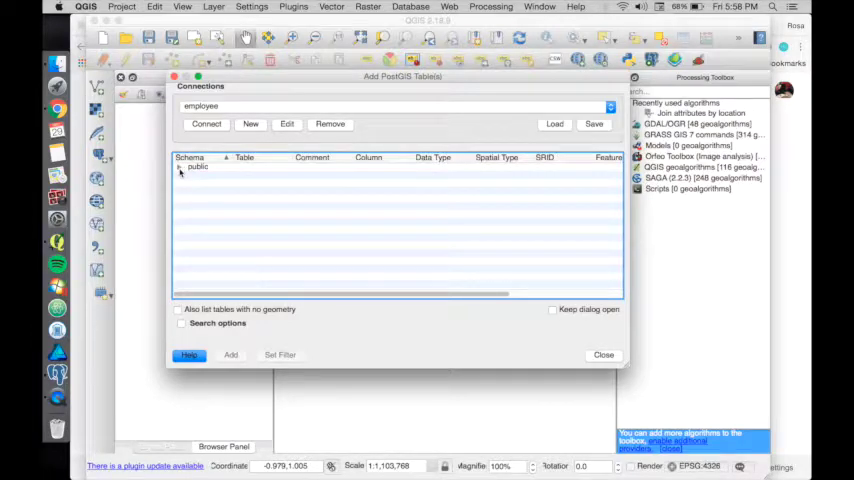
click(181, 167)
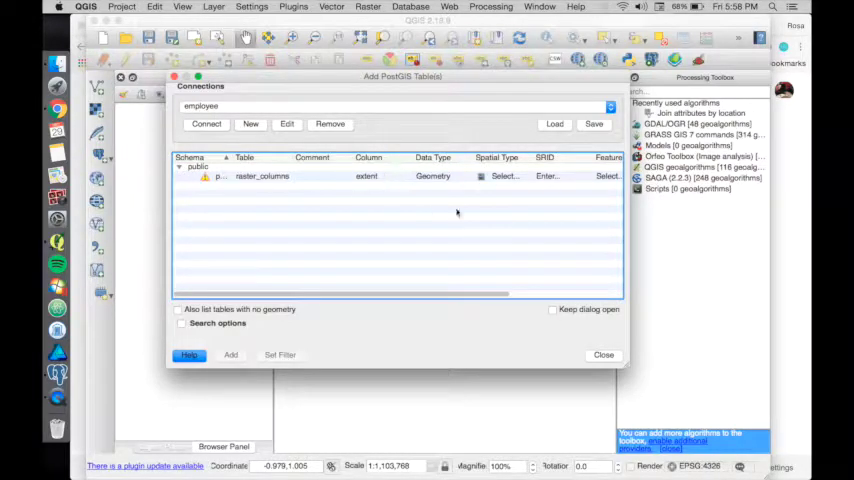
mouse_move(302, 183)
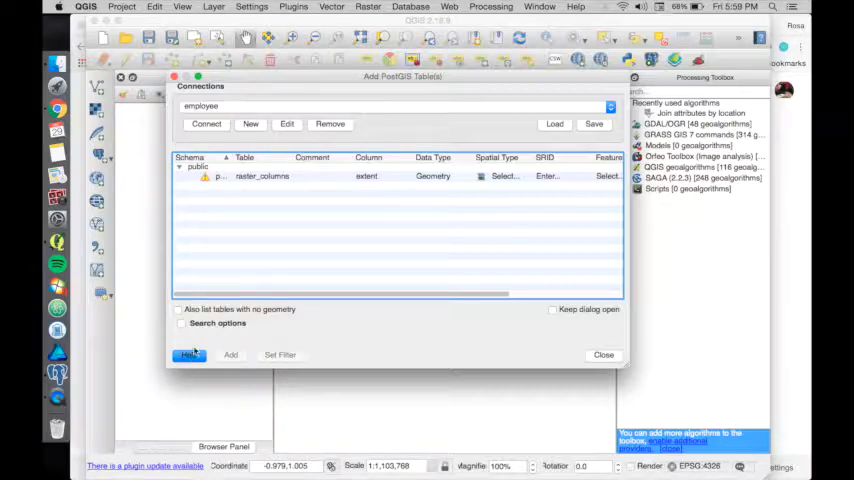
mouse_move(252, 251)
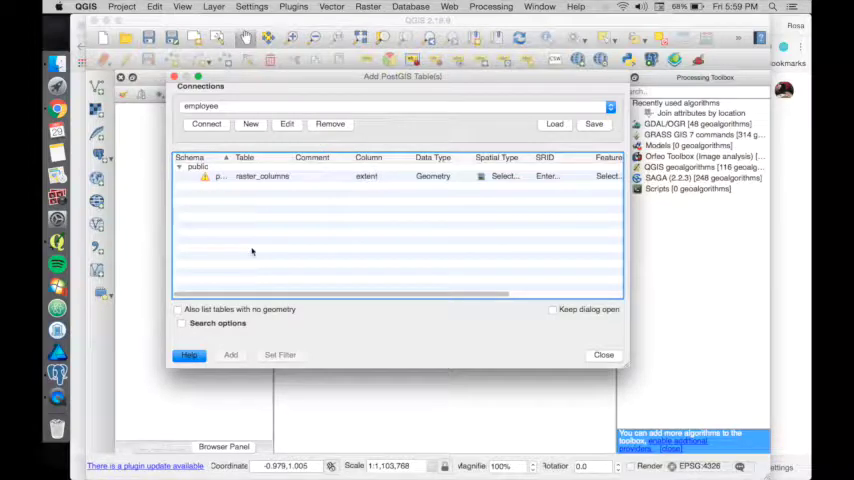